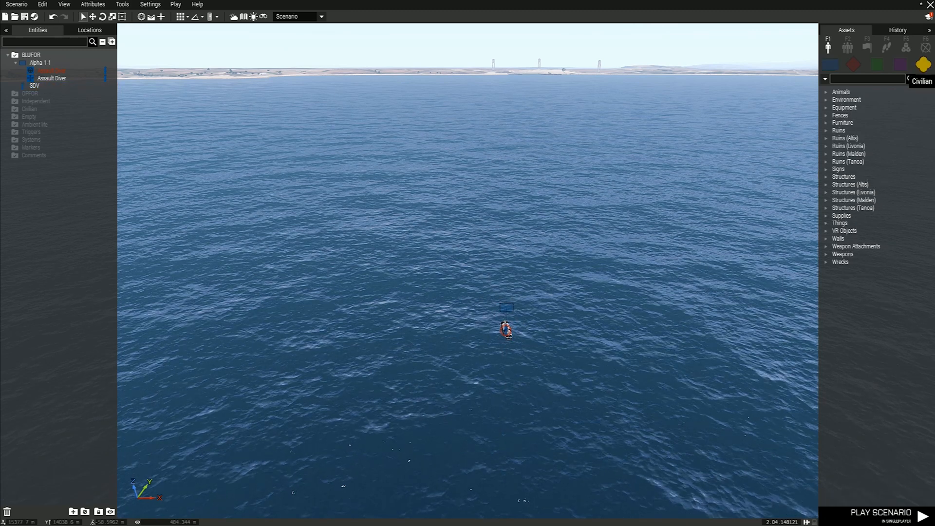
# Search the asset browser for HMS Proteus to place the submarine.
pyautogui.write('HMS Proteus')
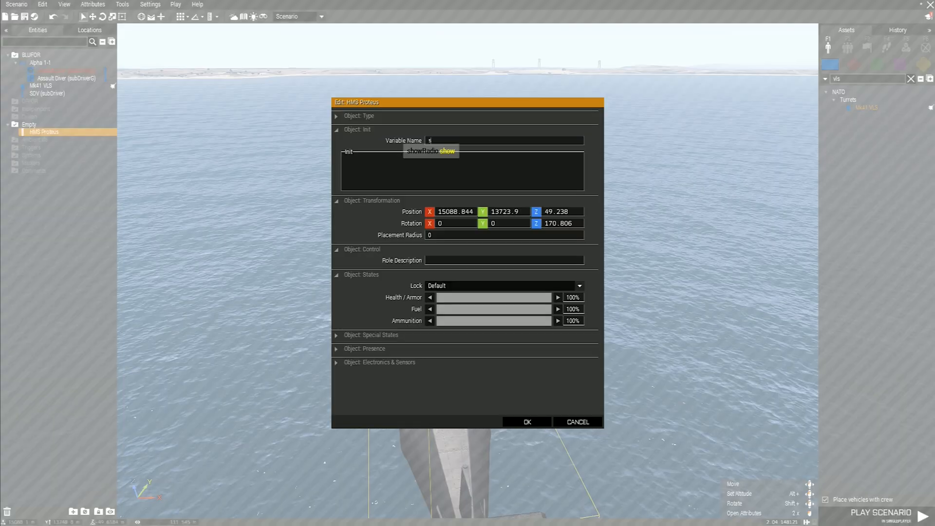
# Name the submarine sub and open the Mk41 VLS turret's attributes.
pyautogui.click(38, 85)
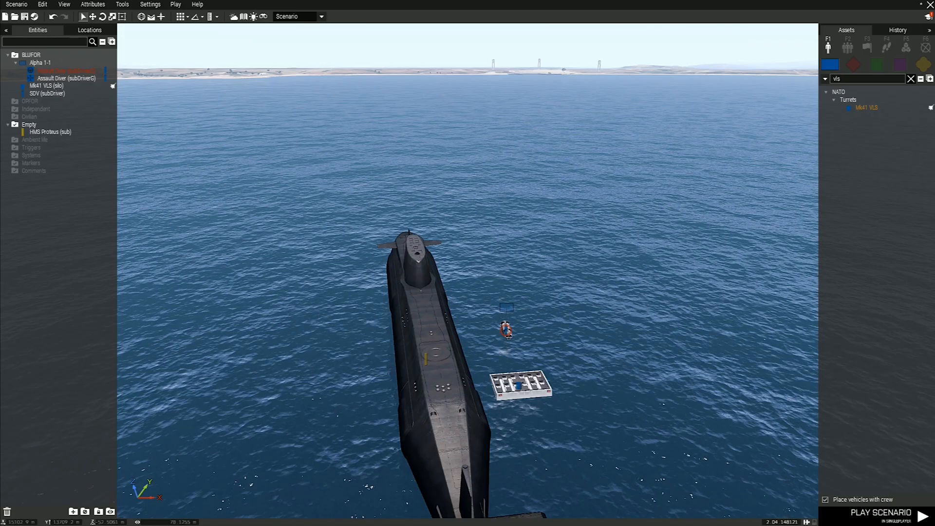
pyautogui.doubleClick(44, 85)
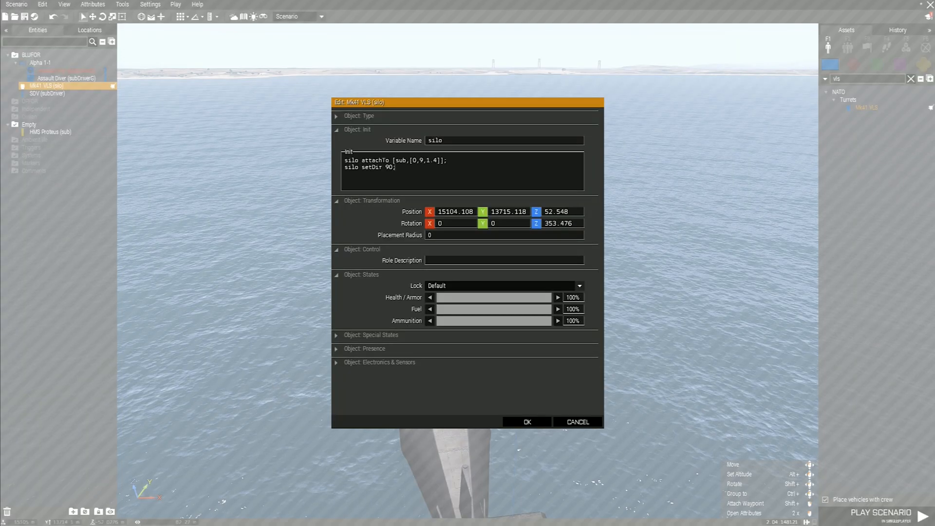